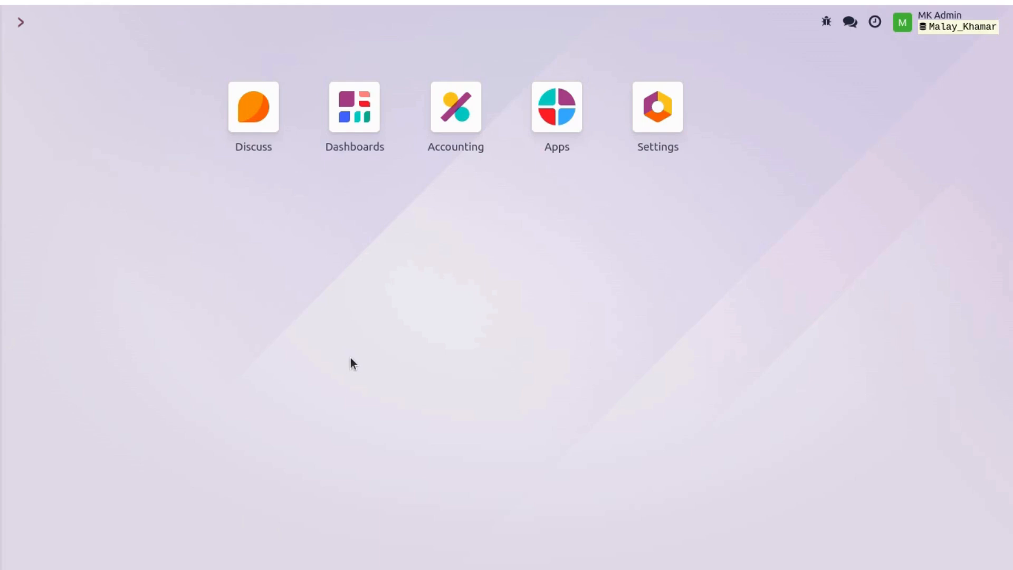
mouse_move(386, 276)
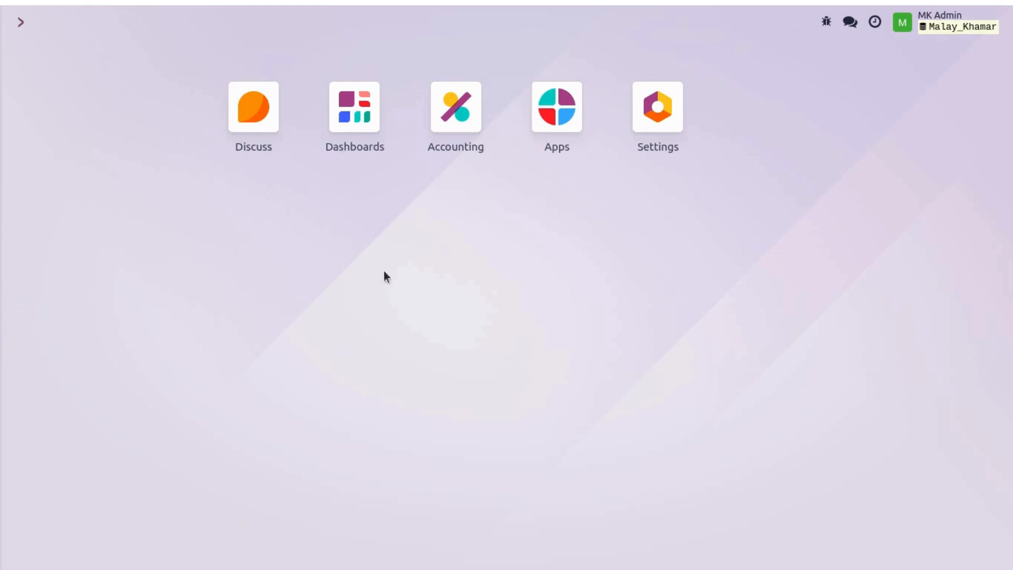
- Enter the Accounting app and list its financial reports under Reporting
click(456, 107)
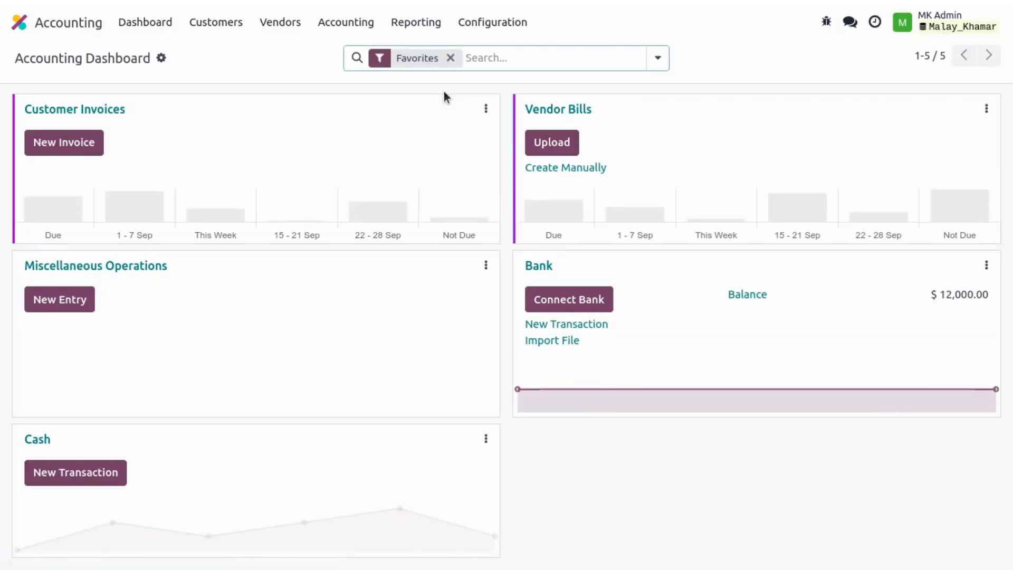
click(416, 22)
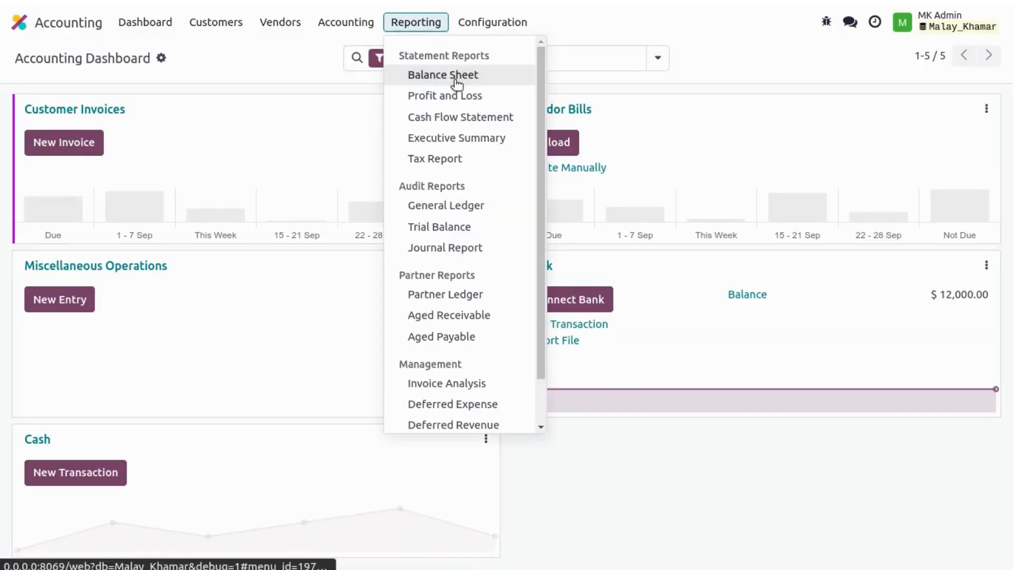
- Show the Balance Sheet comparing 12/31/2024 with the highlighted 12/31/2023 column
click(442, 75)
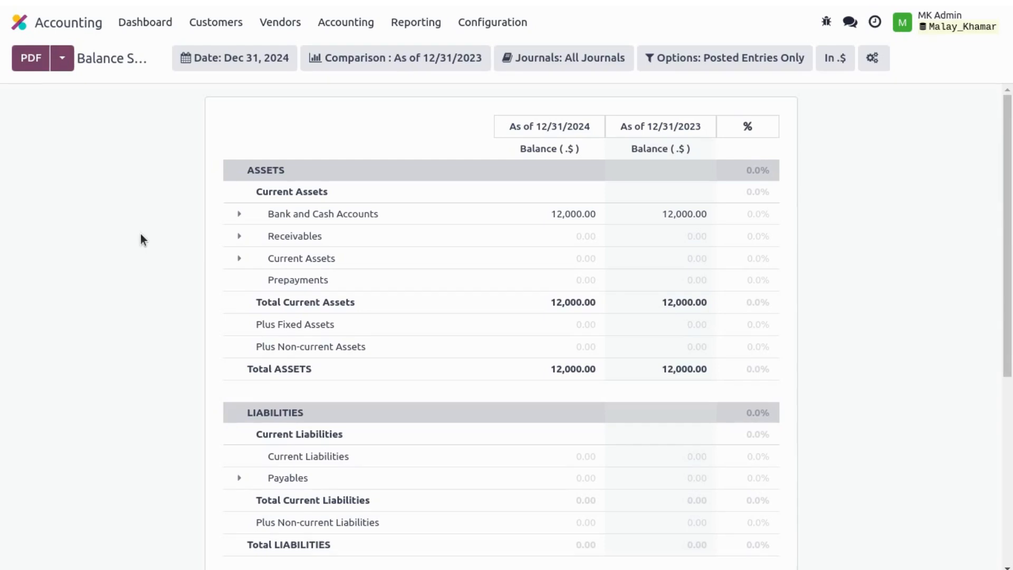
mouse_move(486, 153)
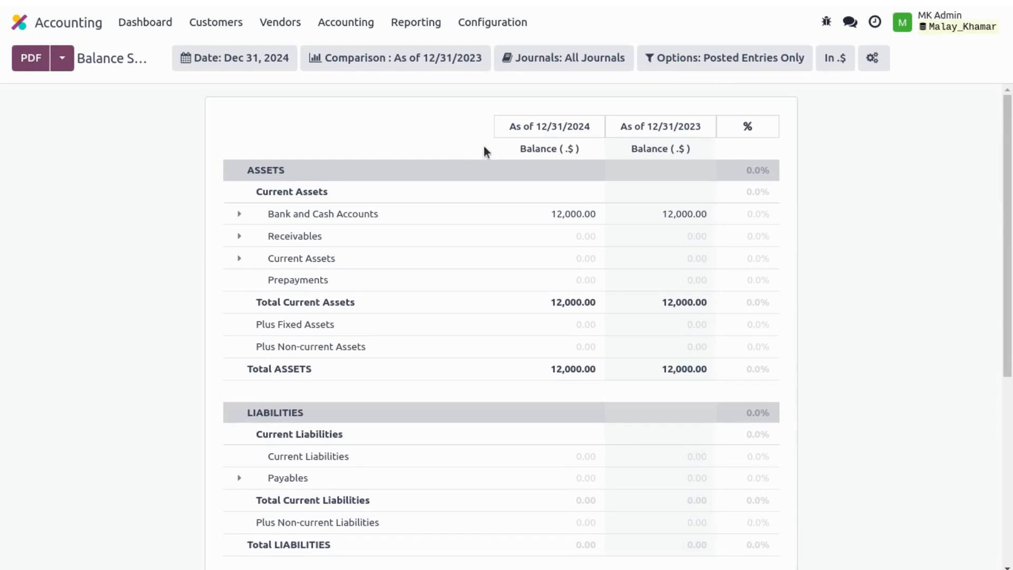
double_click(577, 126)
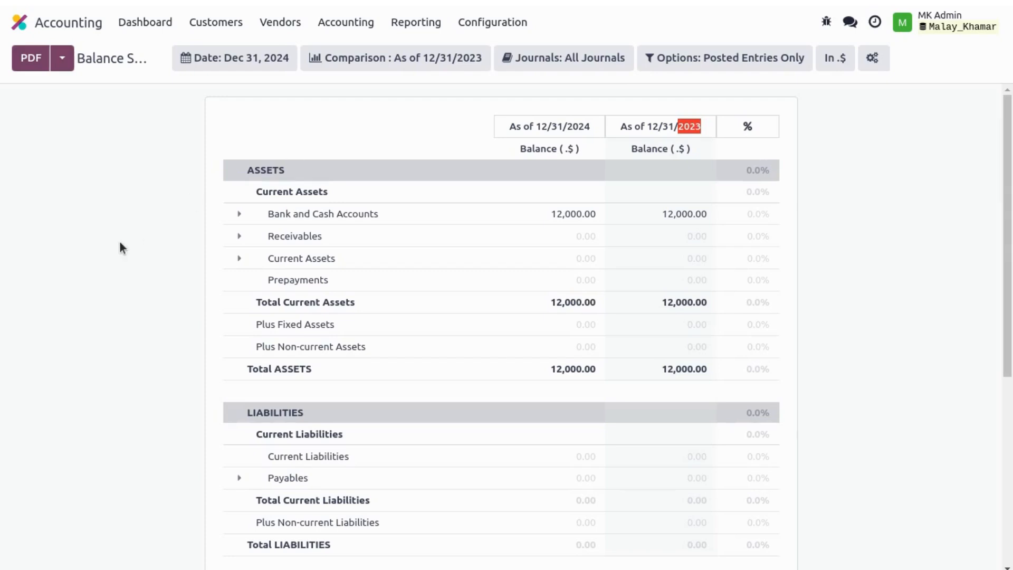
scroll(down, 3)
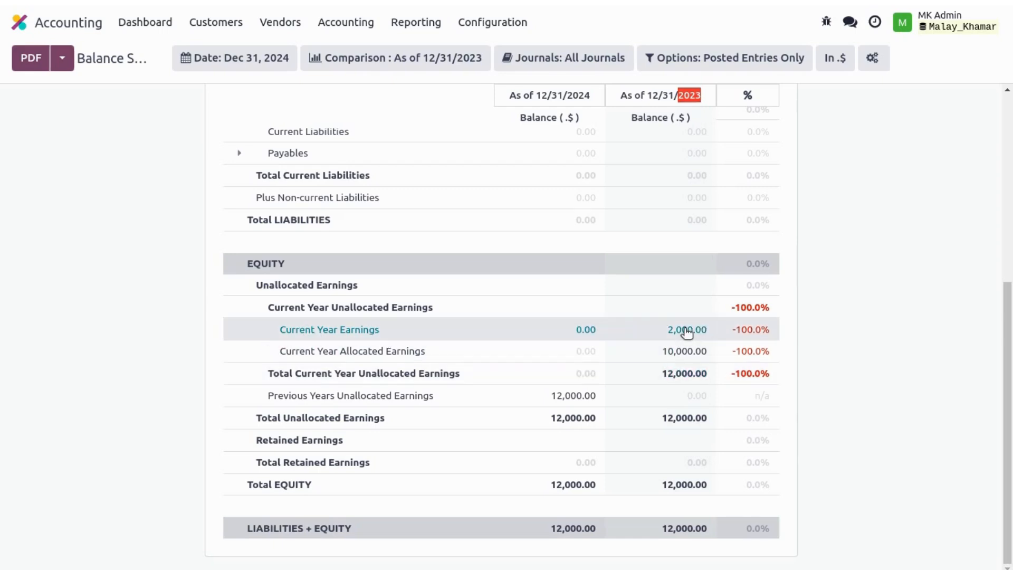
mouse_move(681, 359)
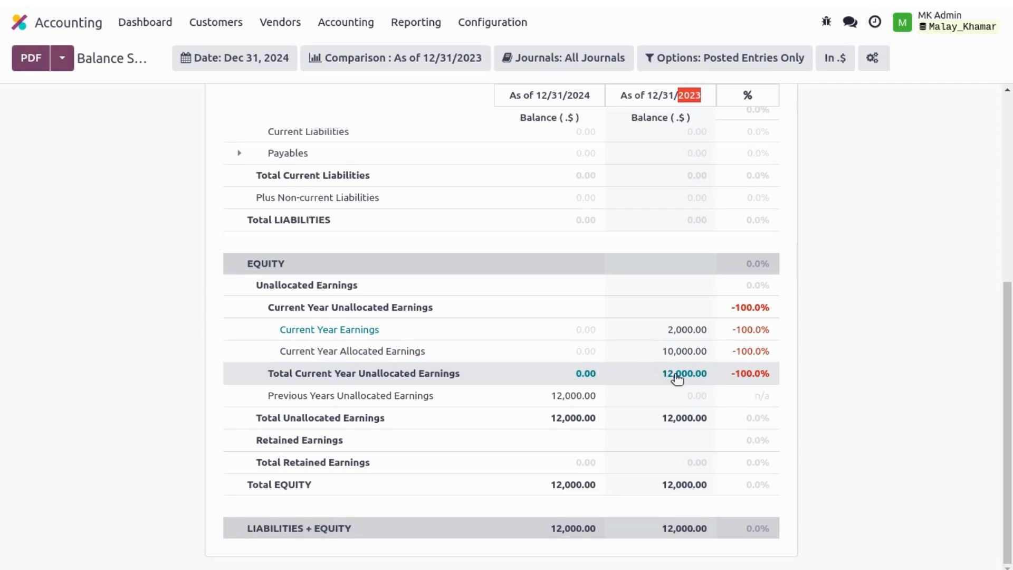
mouse_move(697, 382)
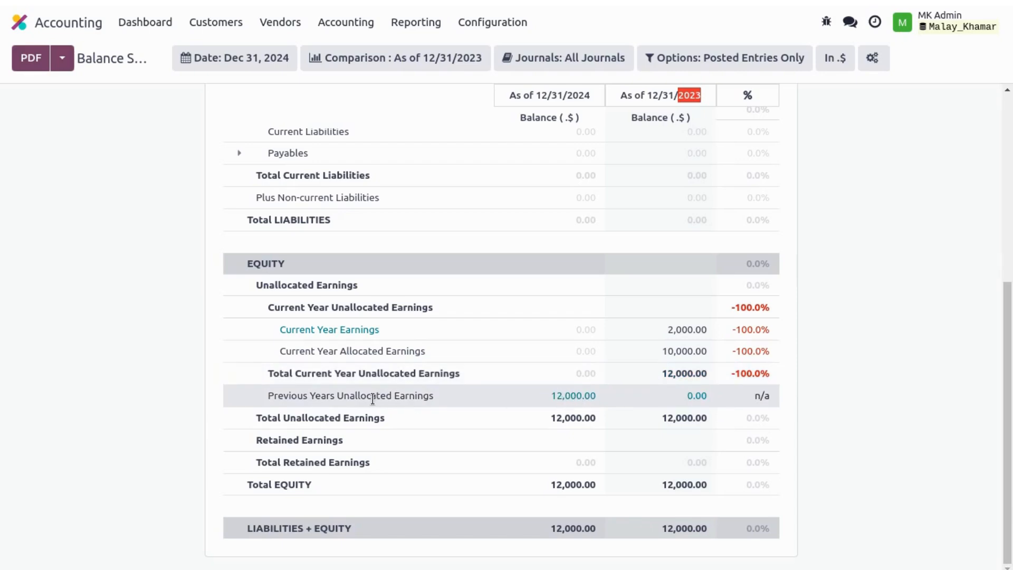
double_click(351, 396)
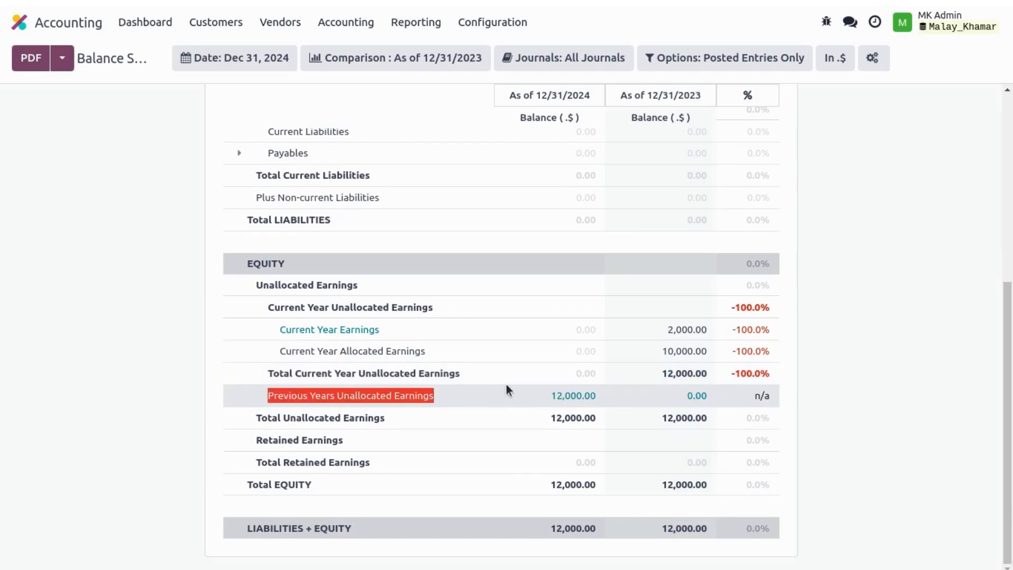
mouse_move(565, 414)
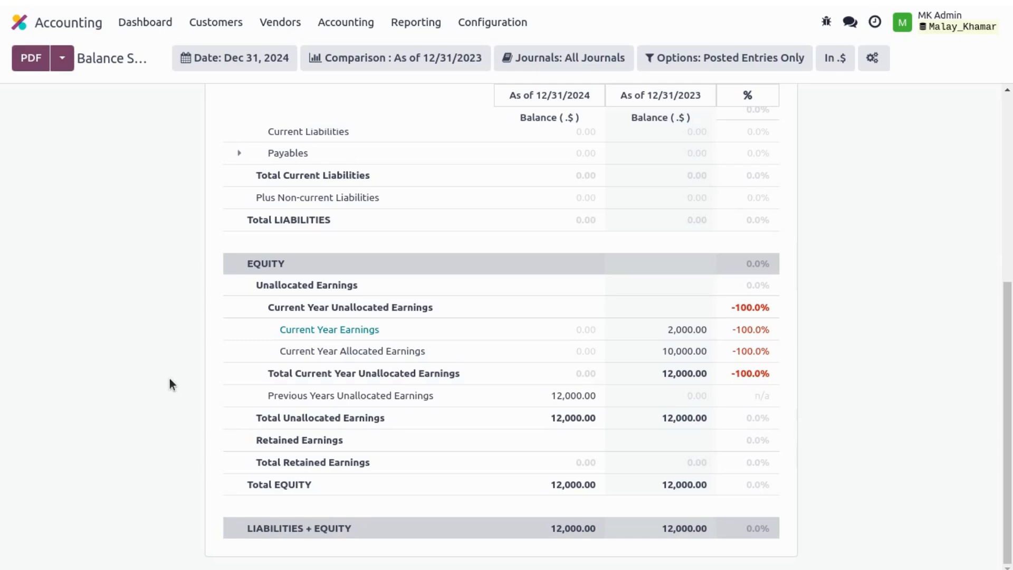
mouse_move(330, 335)
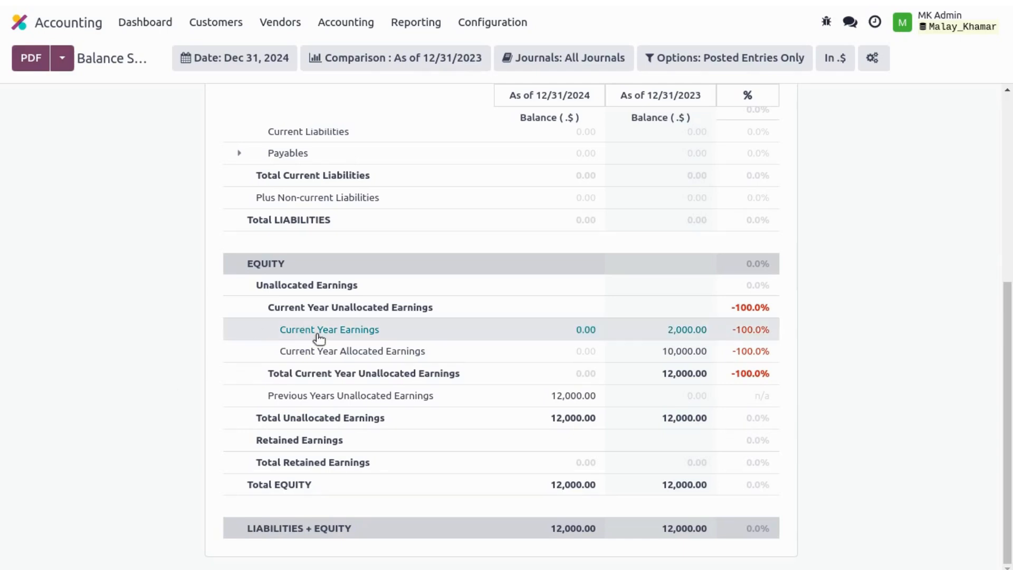
mouse_move(163, 373)
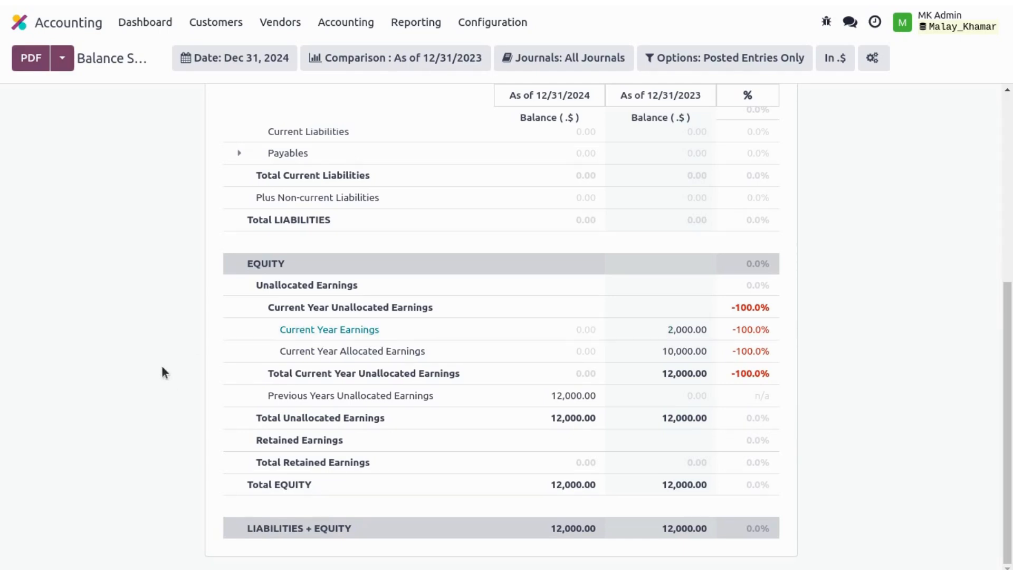
mouse_move(159, 373)
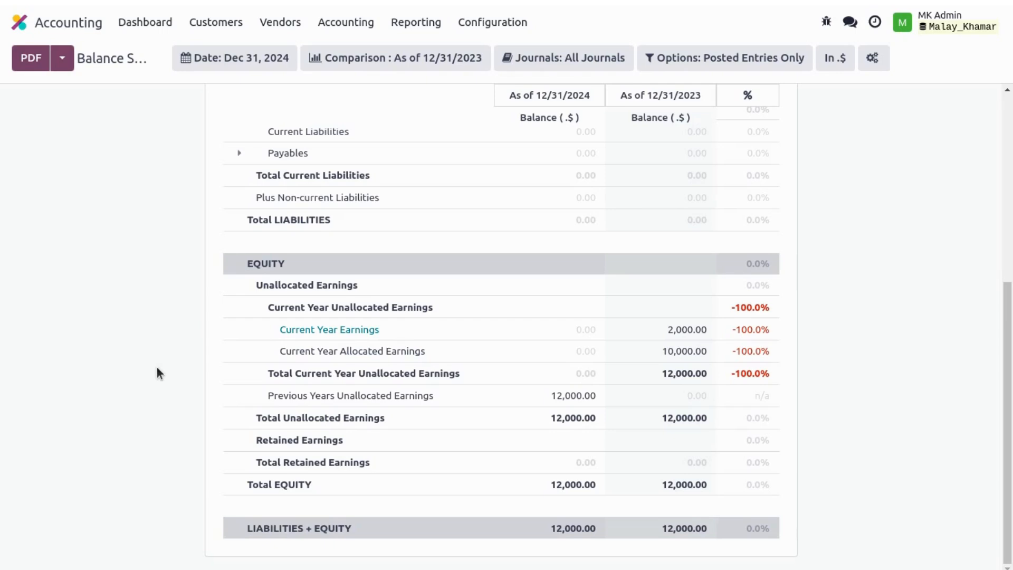
double_click(298, 440)
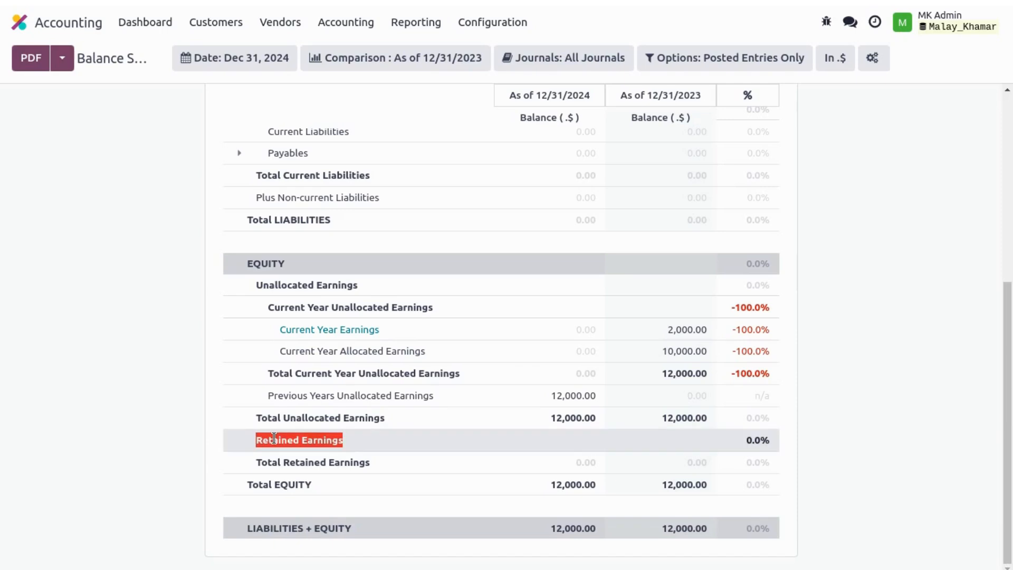
- Review the Retained Earnings line, then bring up the Configuration menu
click(196, 461)
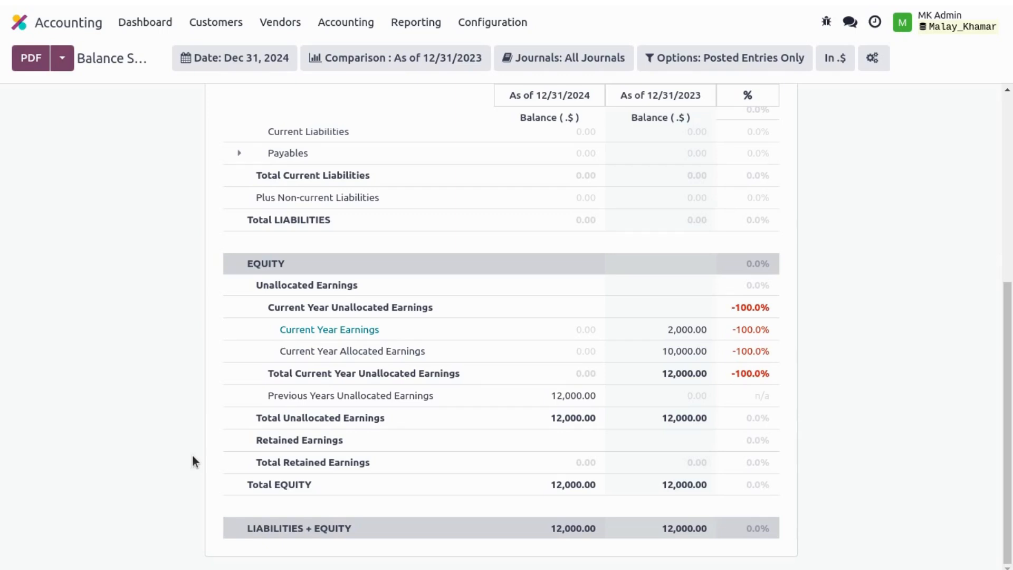
click(492, 22)
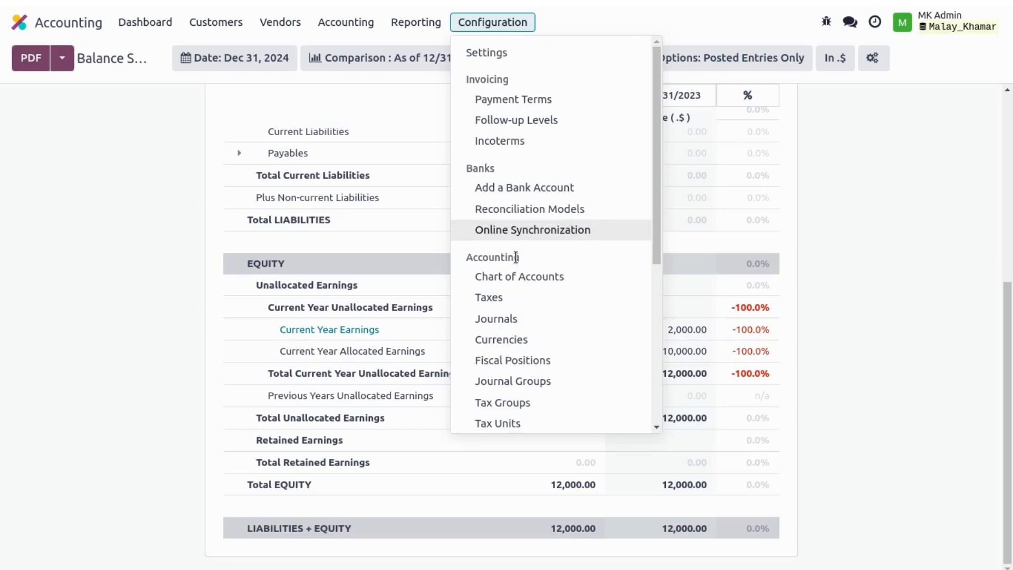
- Save a new Equity account 302010 named retain earning in the Chart of Accounts
click(520, 276)
text(30201)
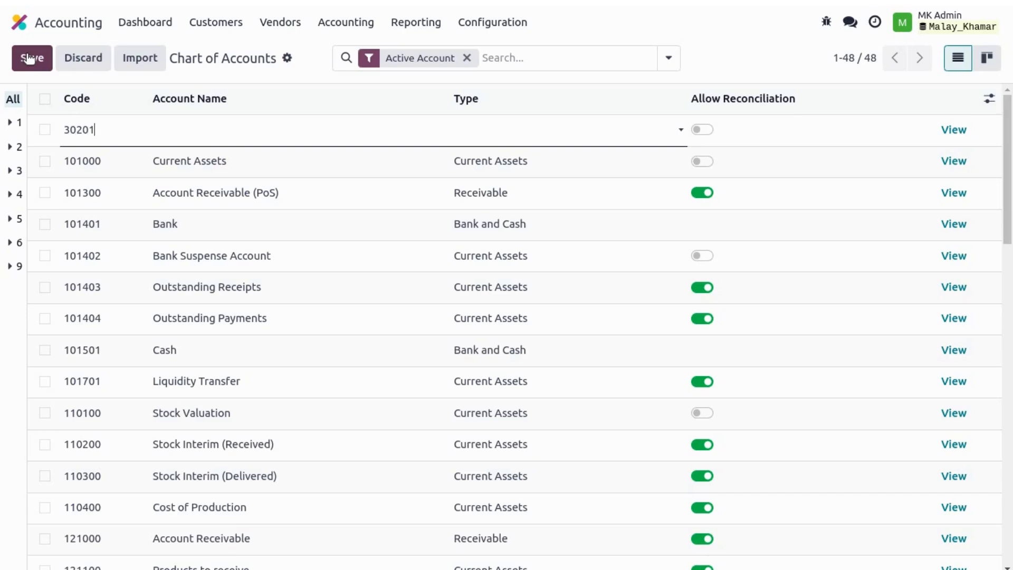
text(re)
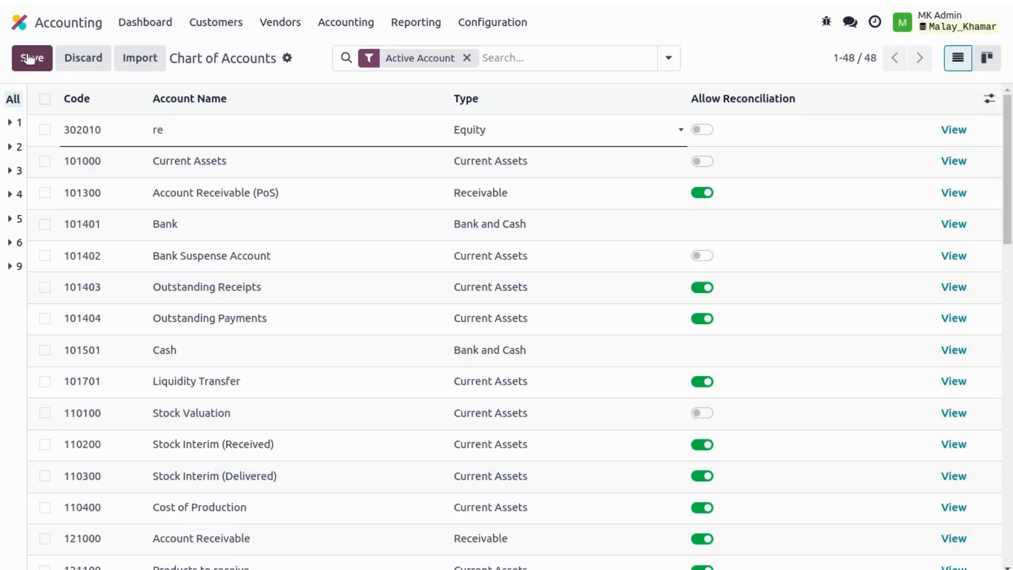
text(taine)
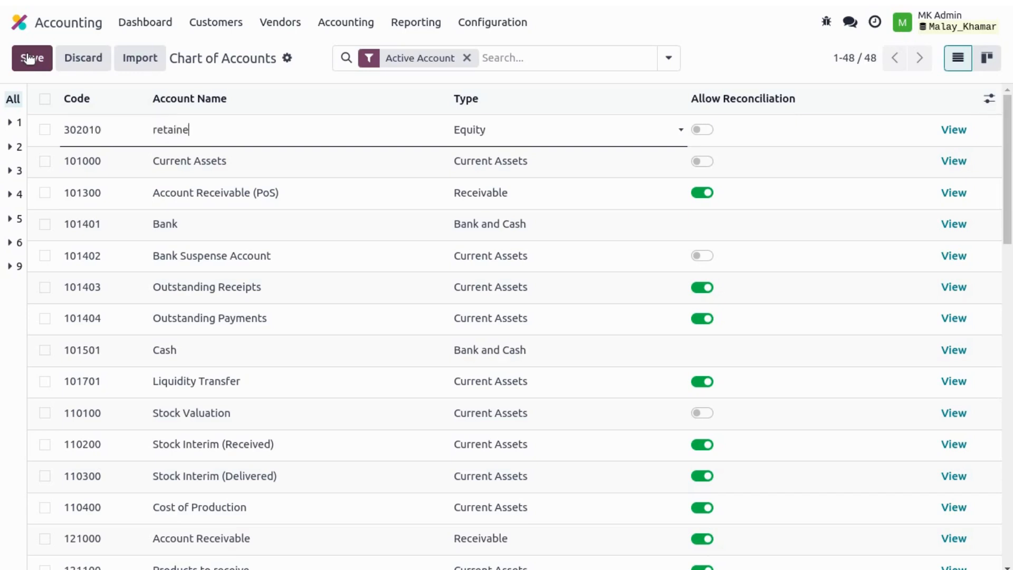
text(earning)
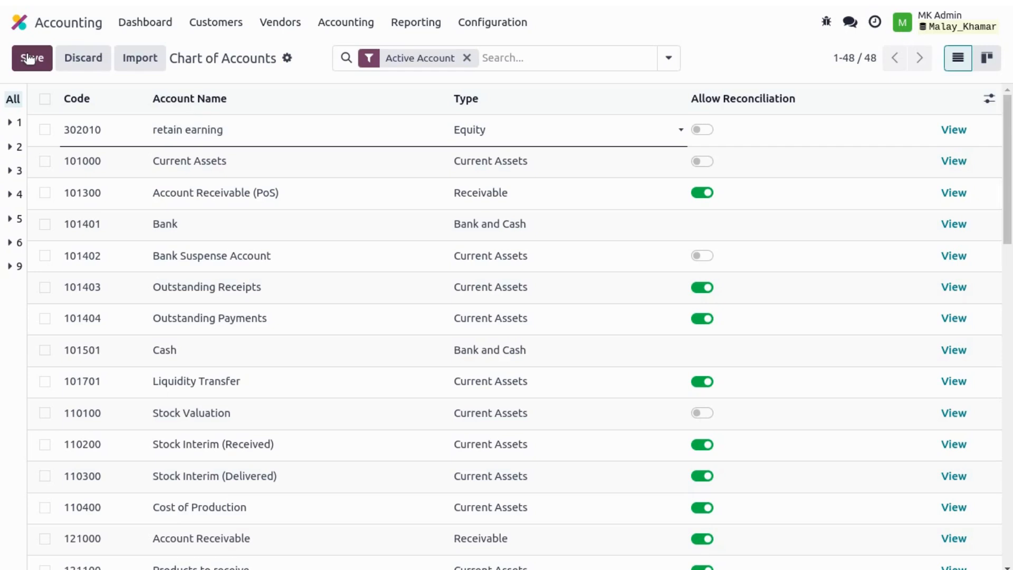
click(31, 57)
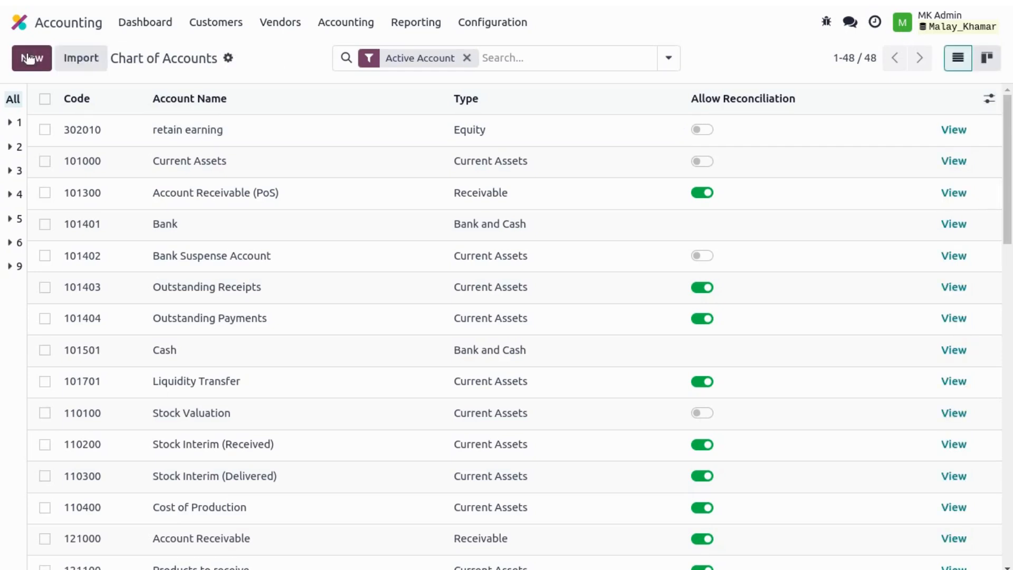
click(346, 22)
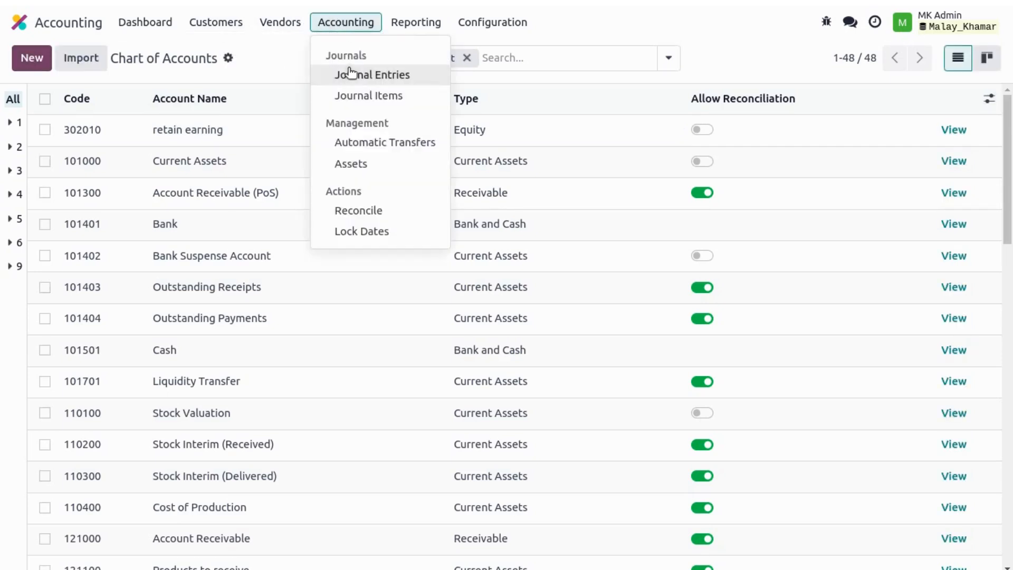
- Start a new journal entry with accounting date 12/31/2023
click(371, 74)
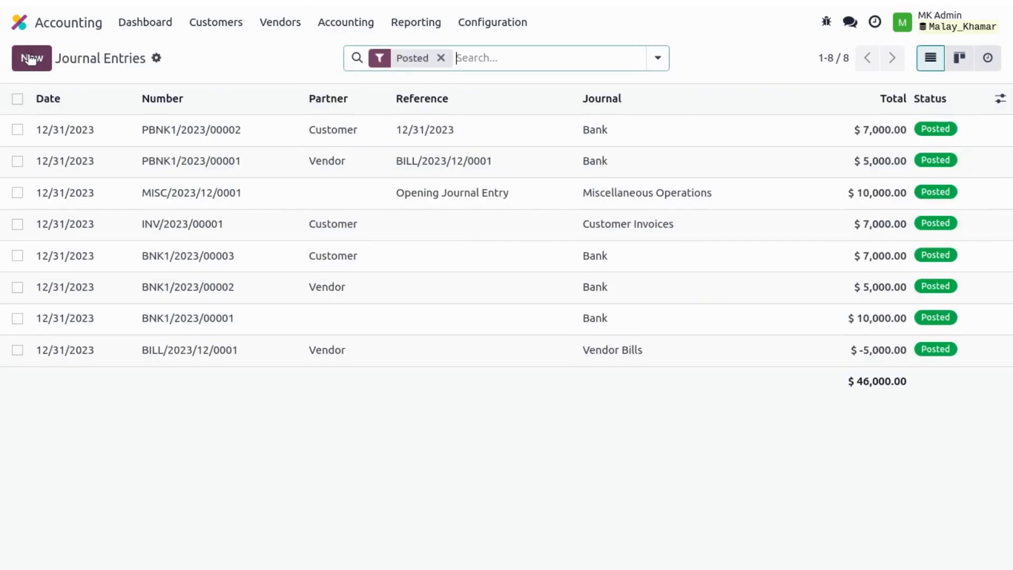
click(31, 58)
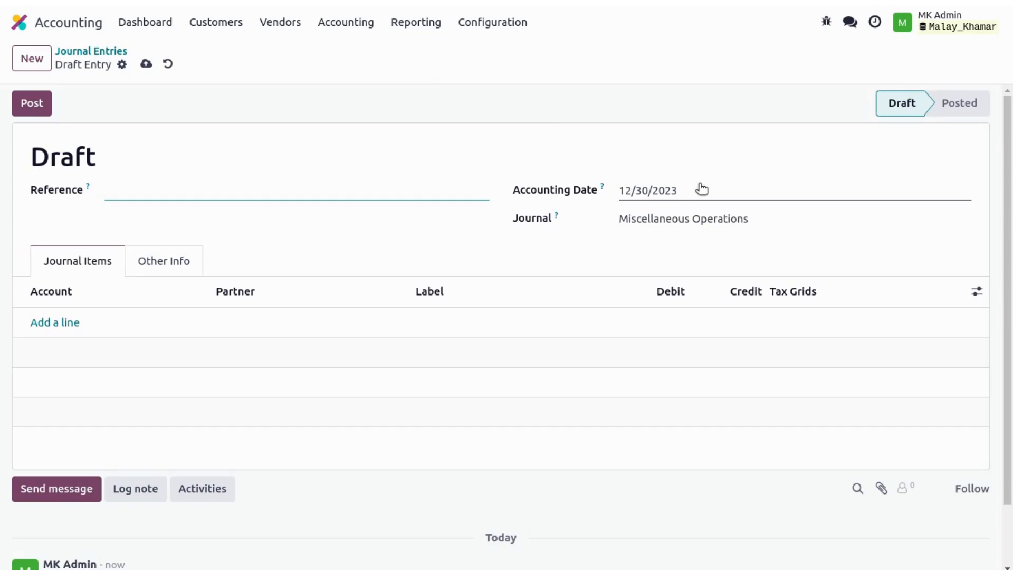
click(647, 190)
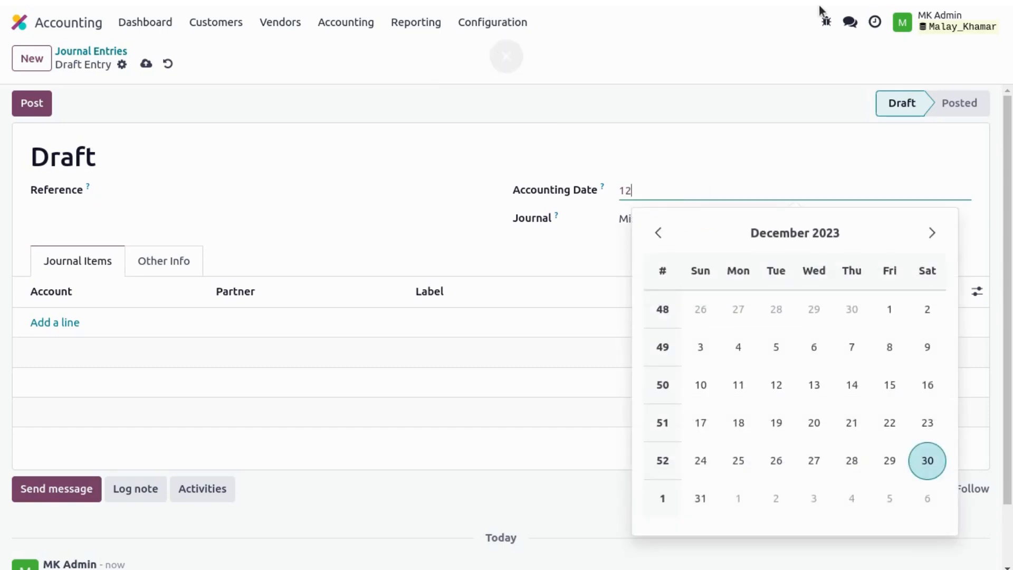
text(312022)
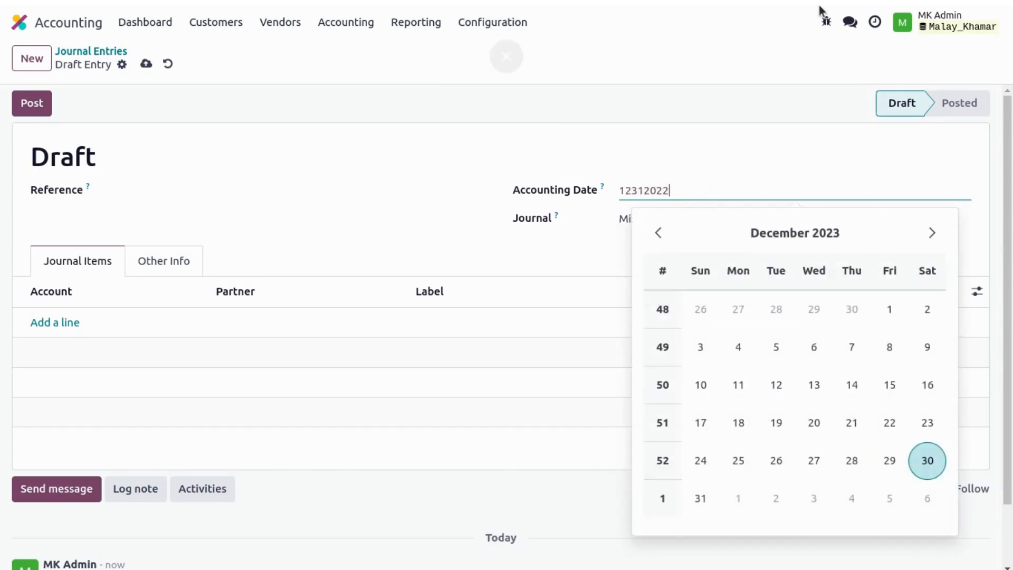
click(699, 497)
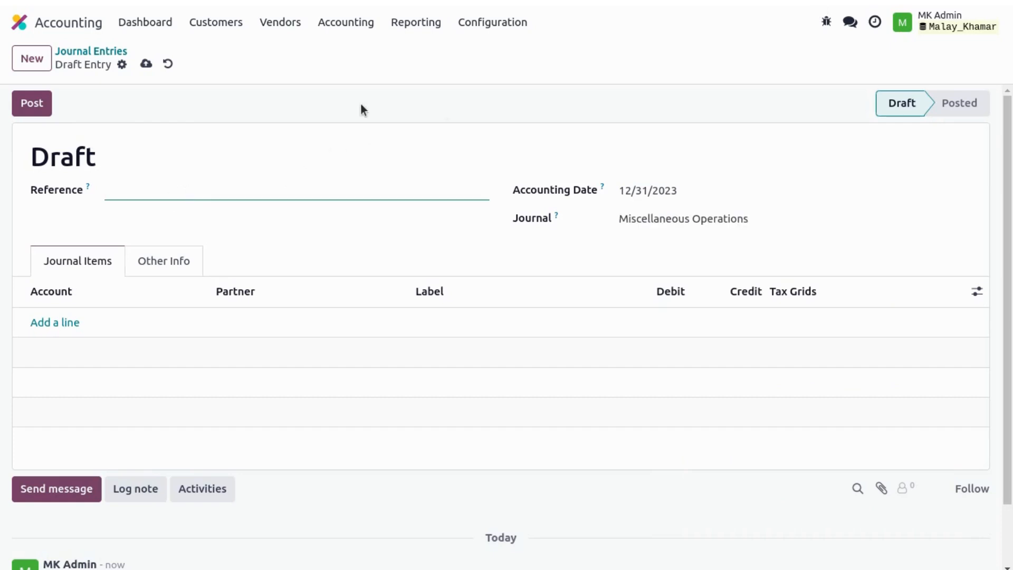
- Give the entry the reference Retain Earning 2023 and begin its first item line
text(Retain Earni)
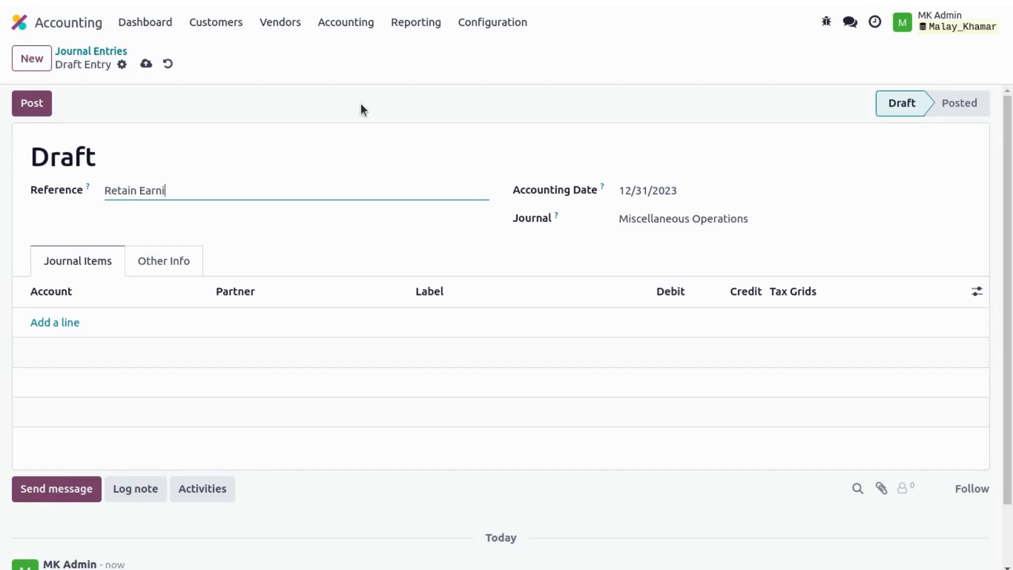
text(ng 2023)
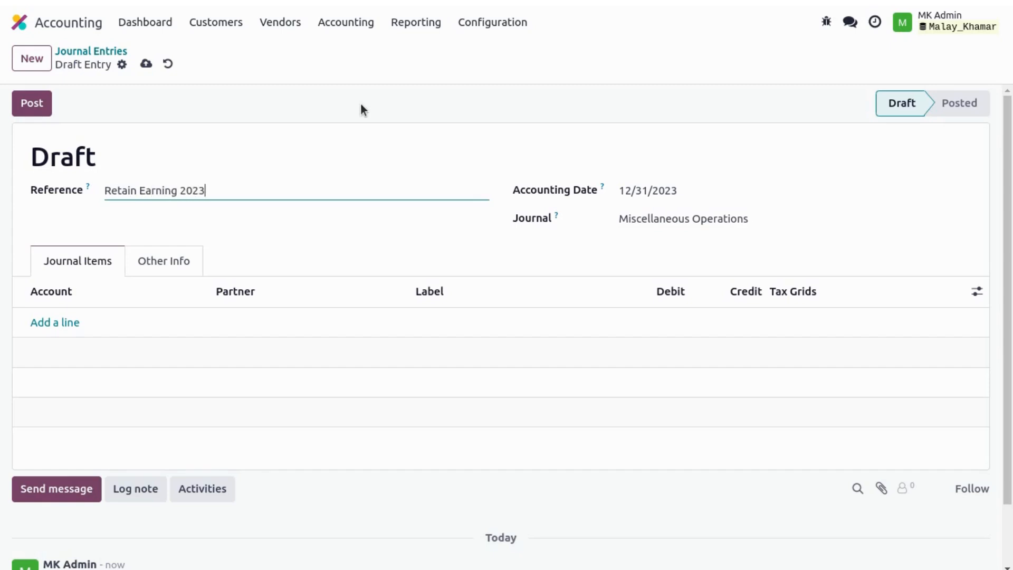
click(54, 323)
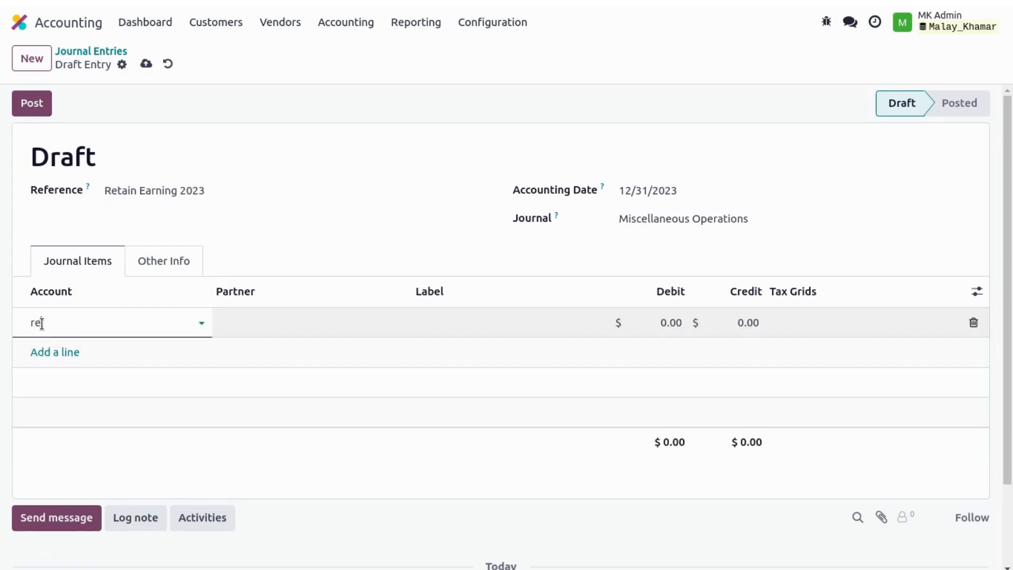
- Credit 12,000 to account 302010 retain earning on the first line
text(ta)
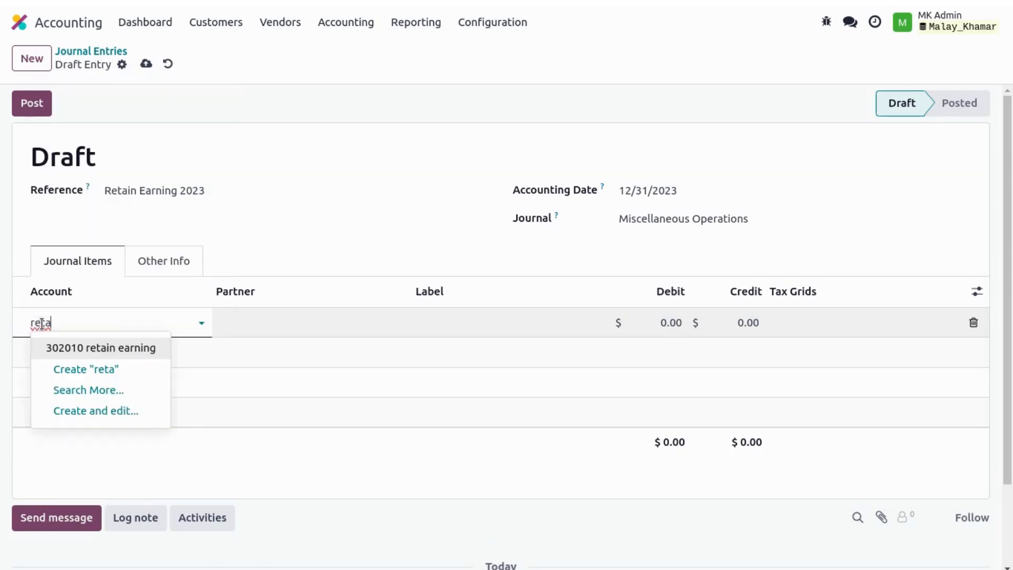
click(101, 347)
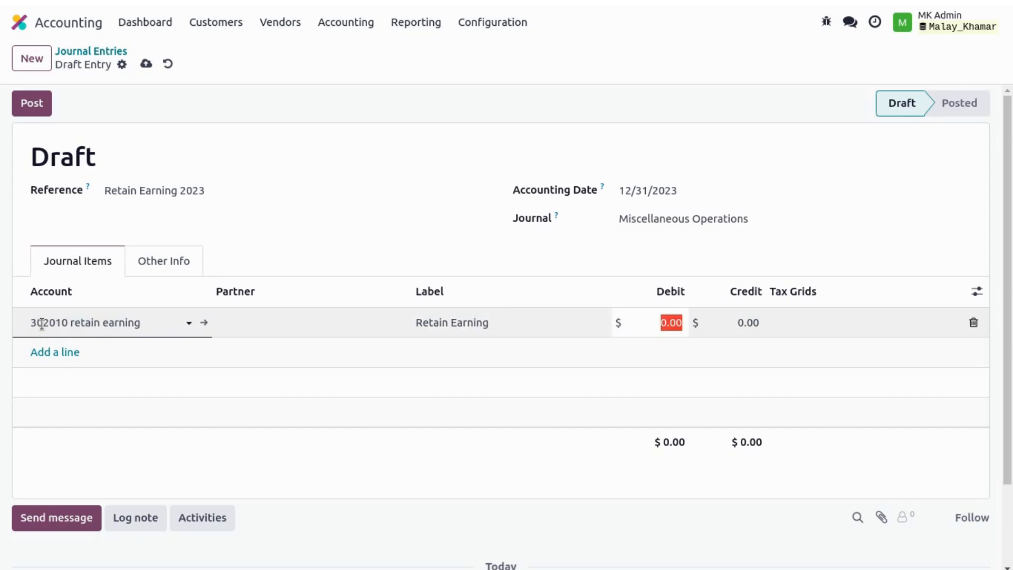
click(747, 323)
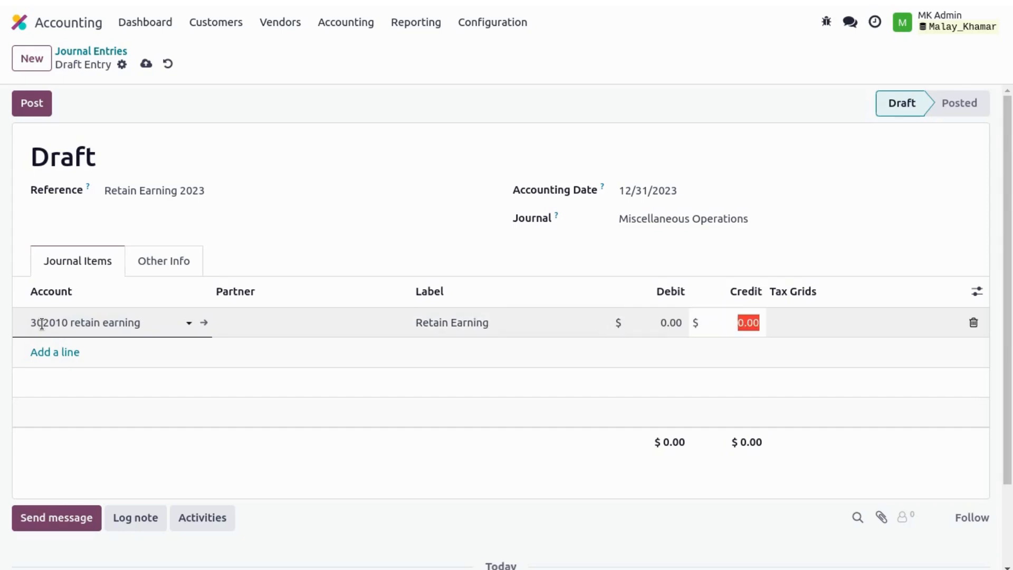
text(12000)
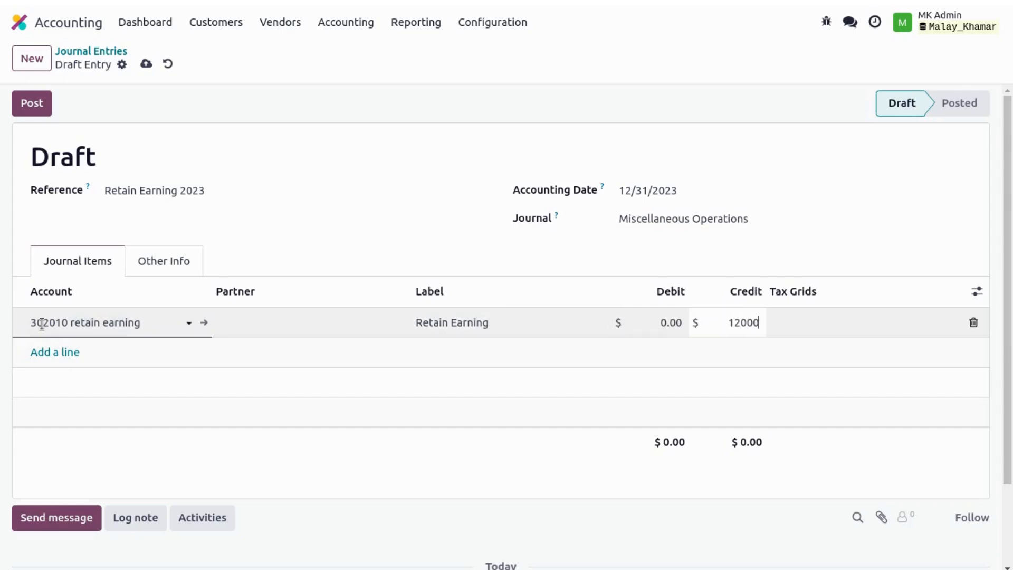
- Debit 12,000 to 999999 Undistributed Profits/Losses labelled Retain Earning and post the entry
click(55, 352)
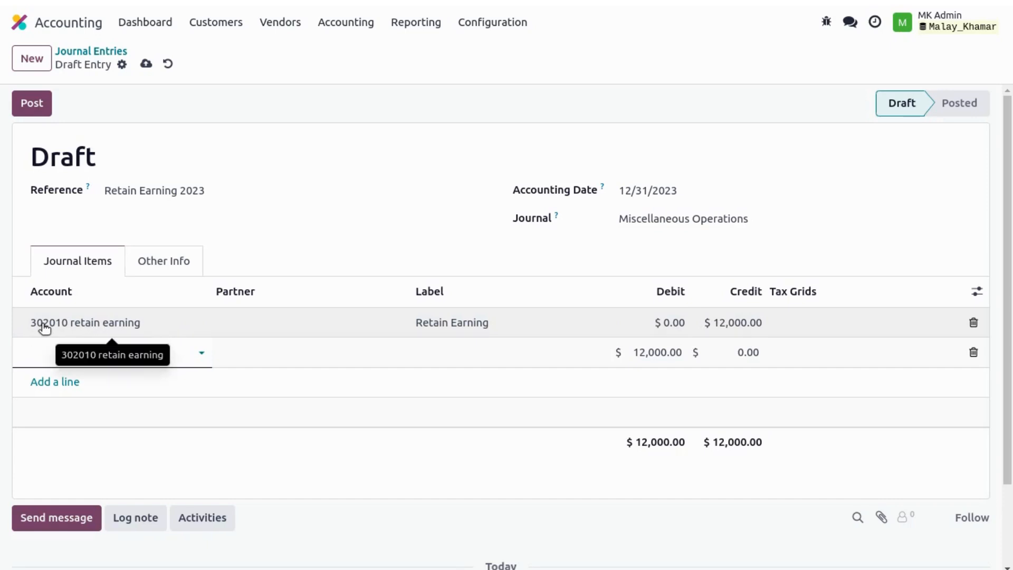
text(999)
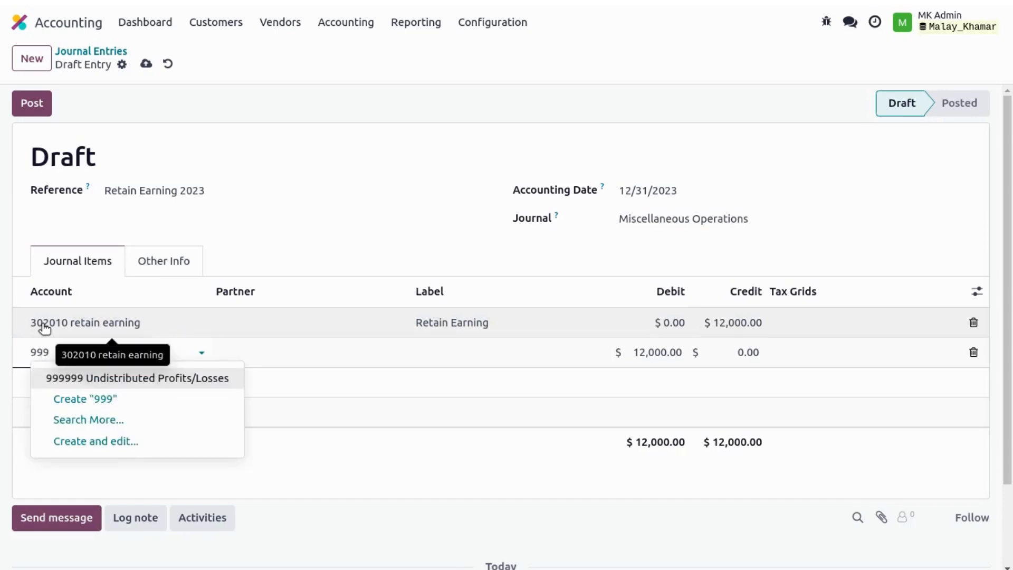
click(137, 378)
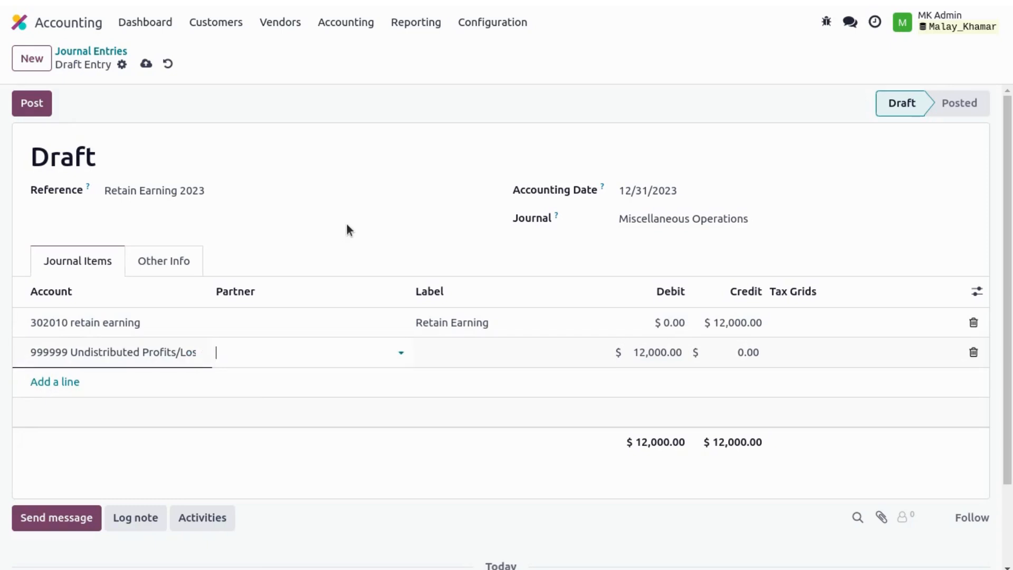
text(Retain E)
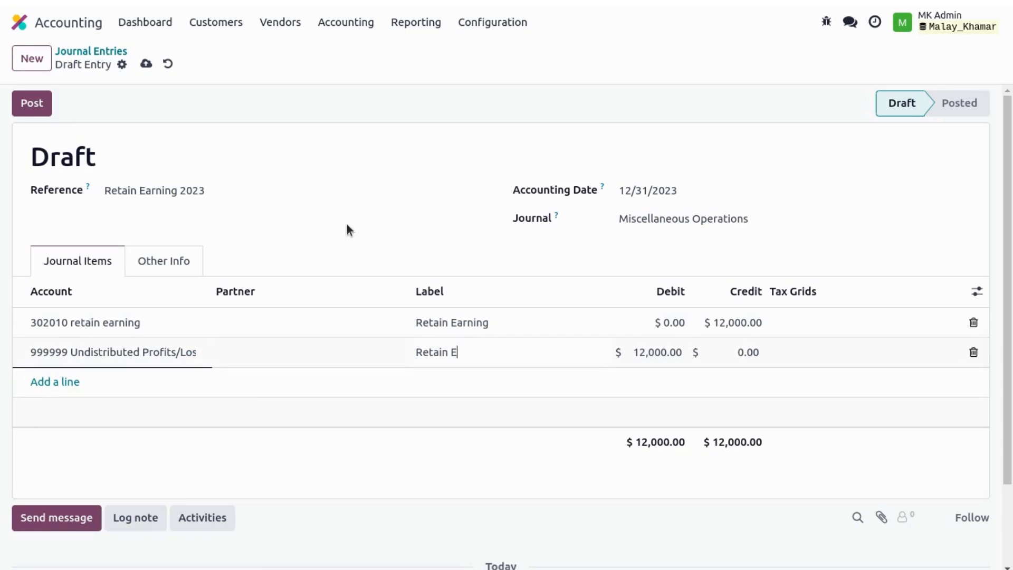
text(arning)
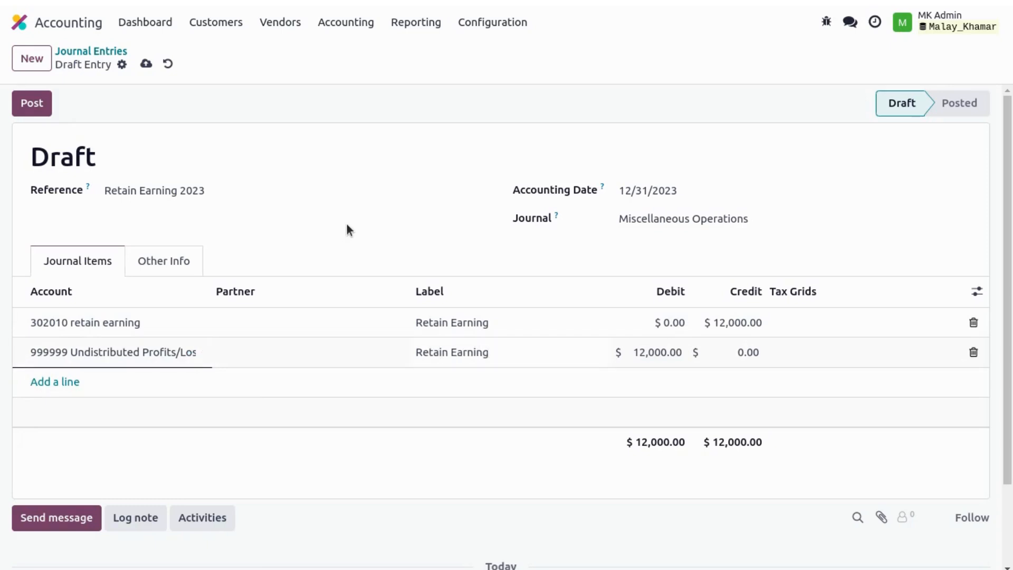
click(30, 103)
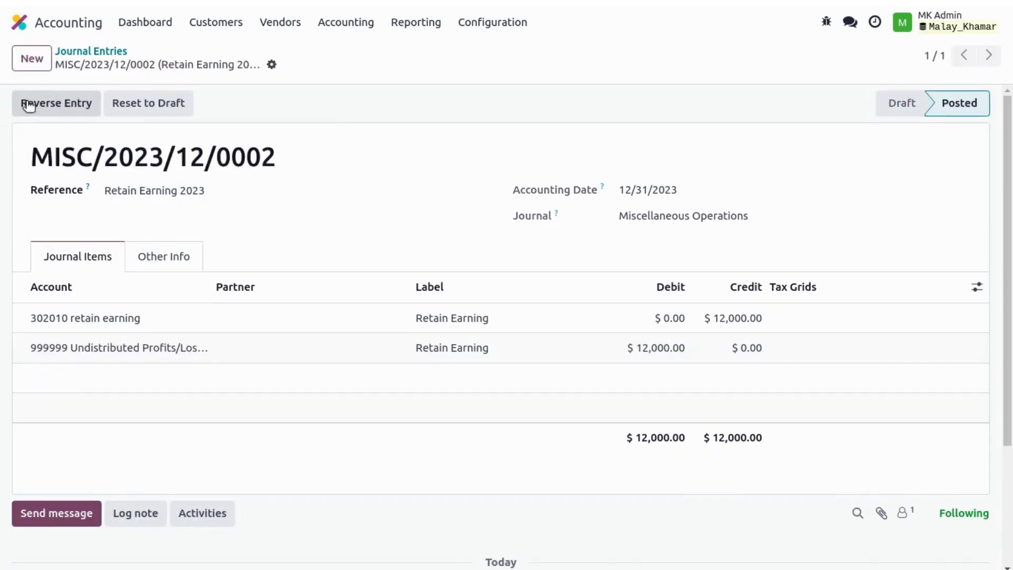
- Reopen the Balance Sheet report to check Retained Earnings
click(416, 22)
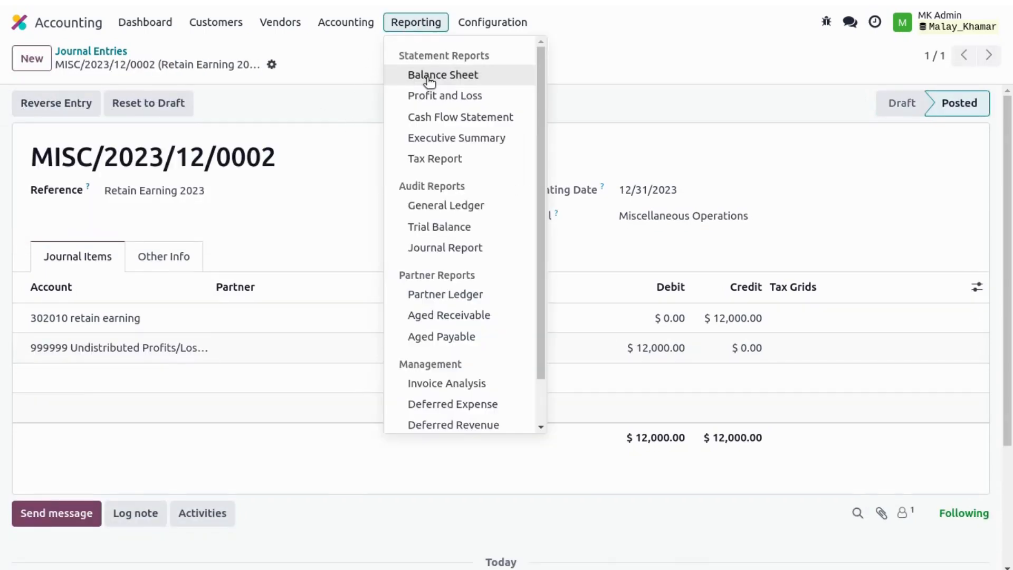
click(442, 75)
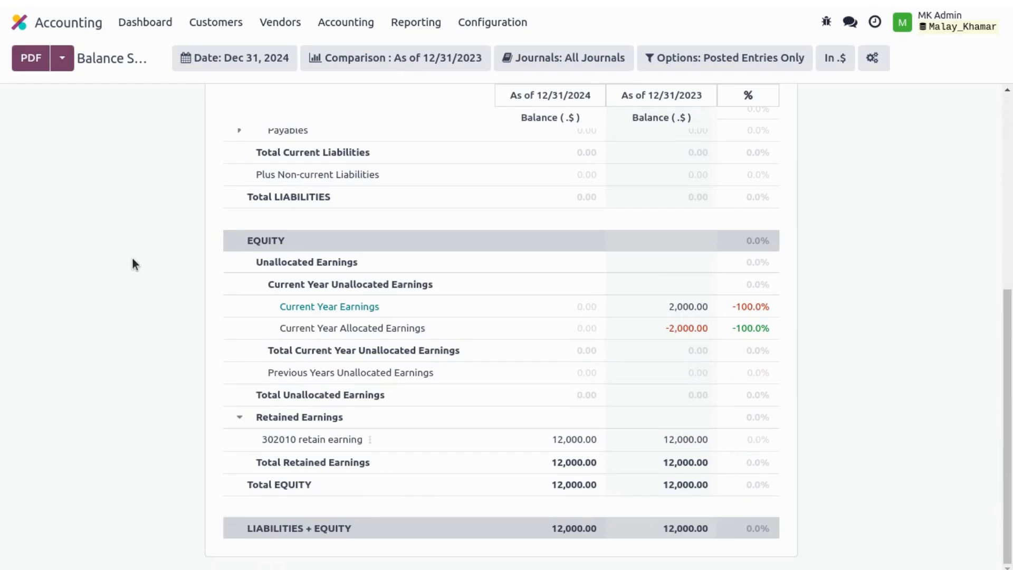
mouse_move(667, 319)
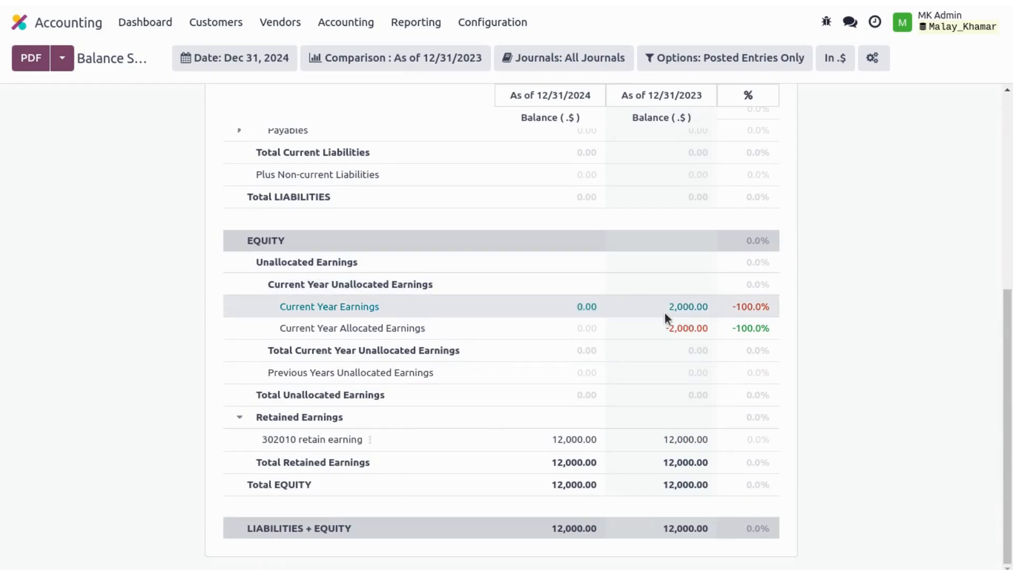
mouse_move(688, 306)
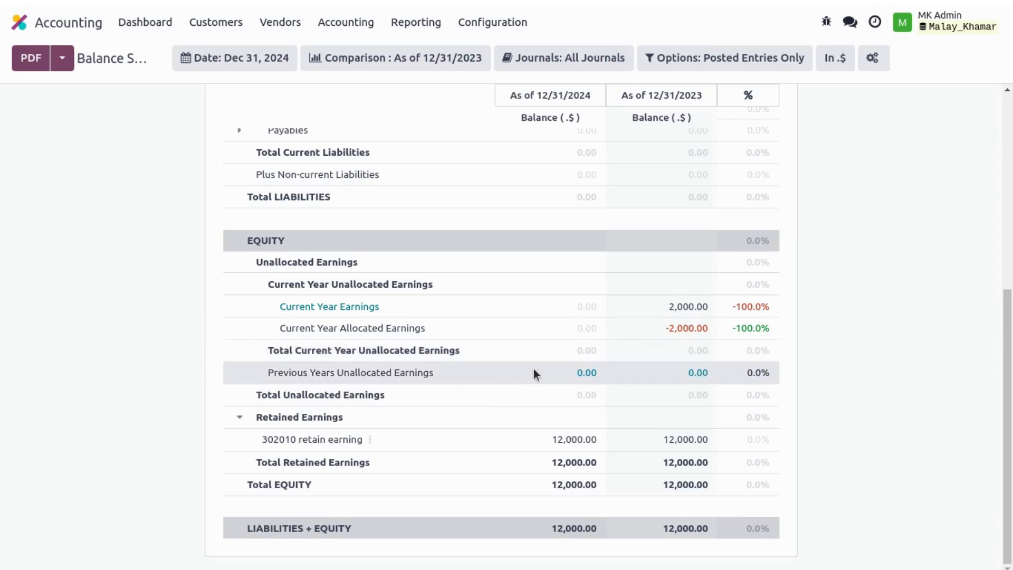
double_click(350, 372)
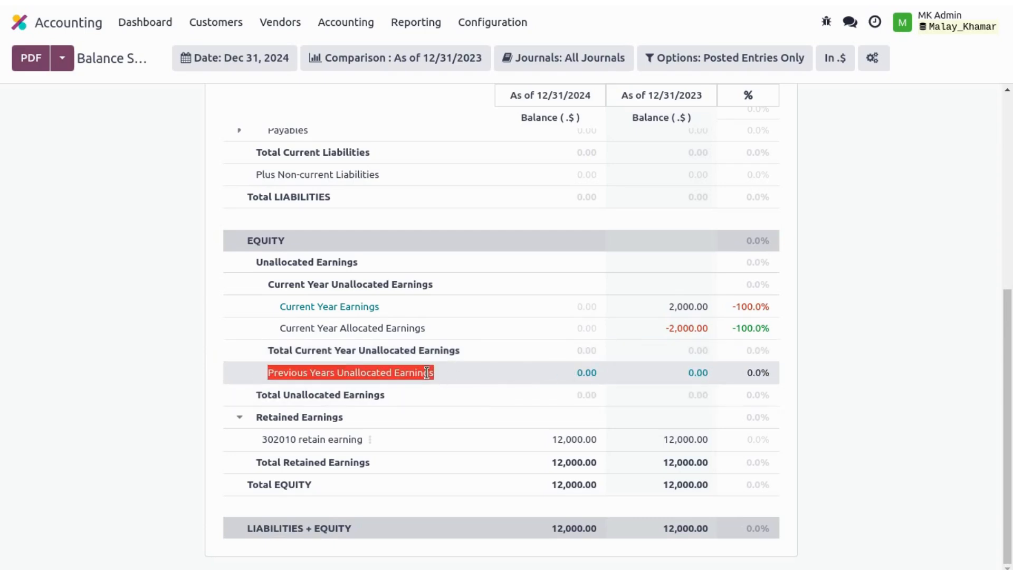
mouse_move(317, 425)
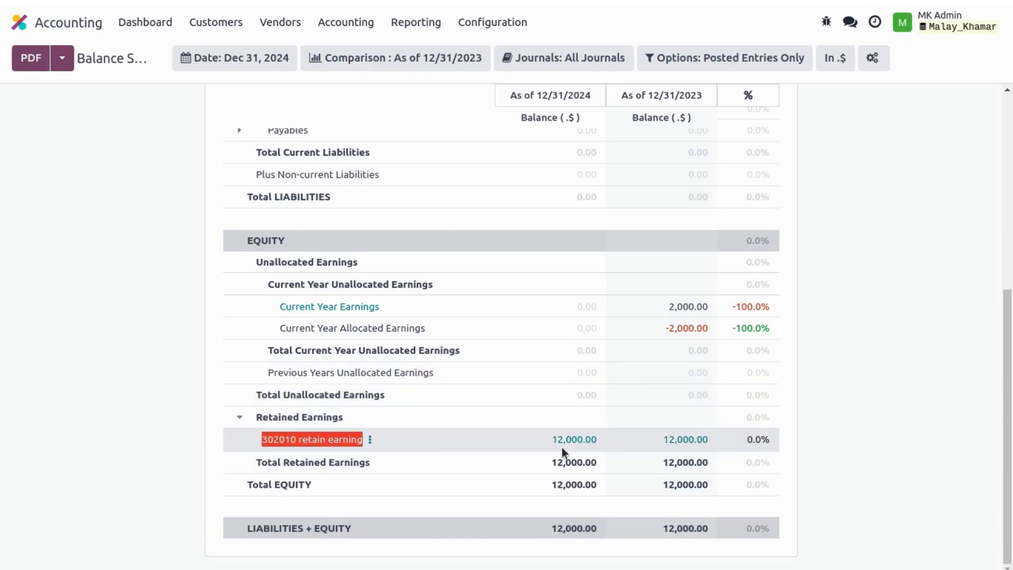
mouse_move(696, 445)
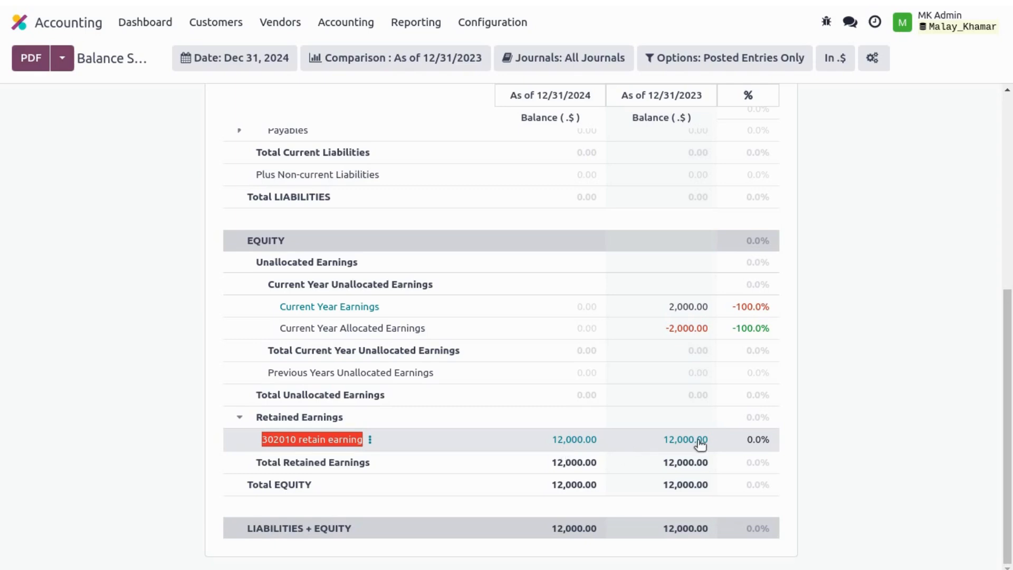
mouse_move(155, 399)
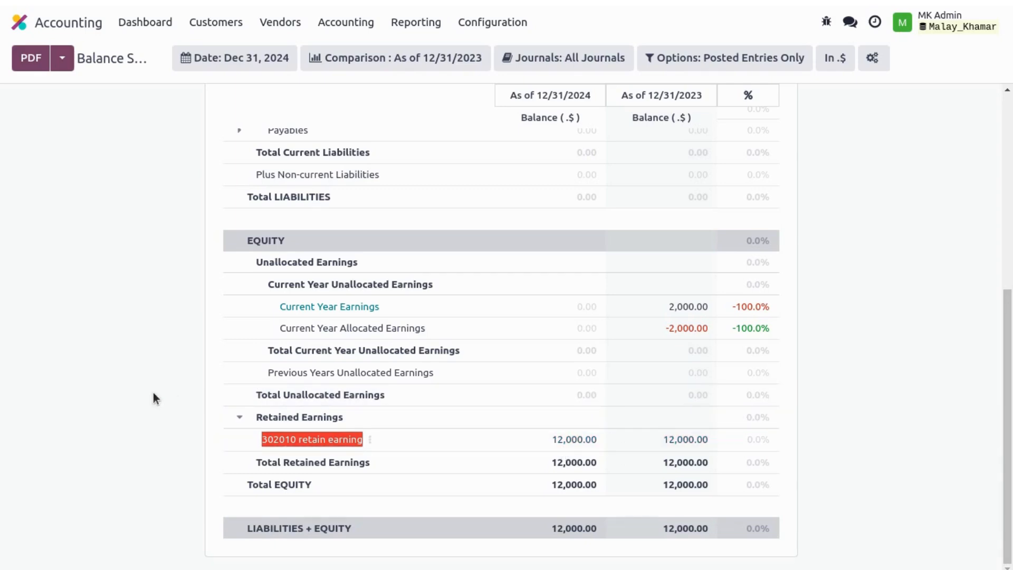